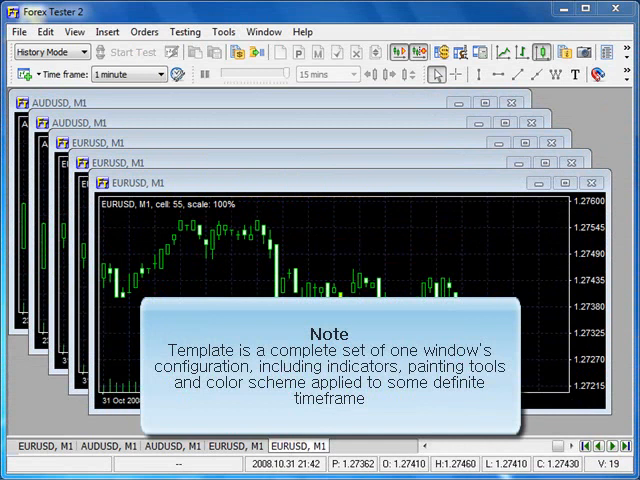
- Switch EURUSD to 15-minute bars and give it a light colour scheme via Chart Settings
click(156, 74)
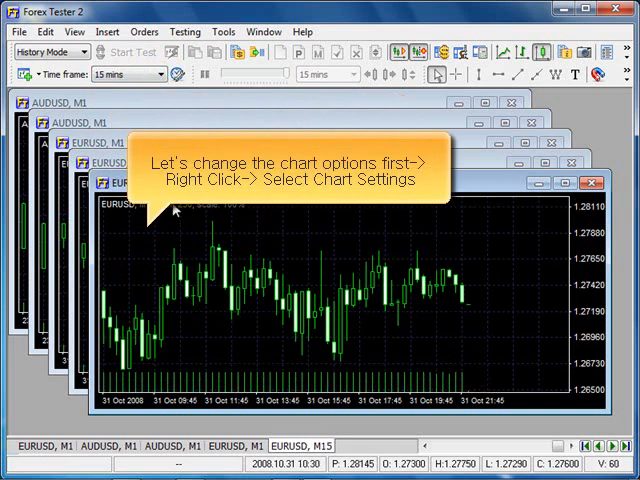
right_click(176, 216)
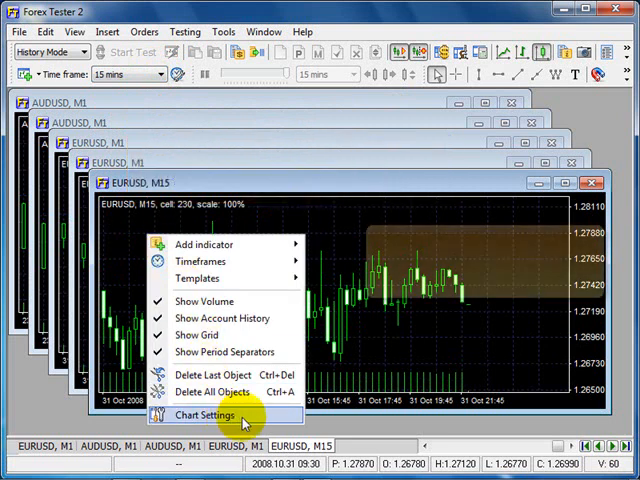
click(206, 416)
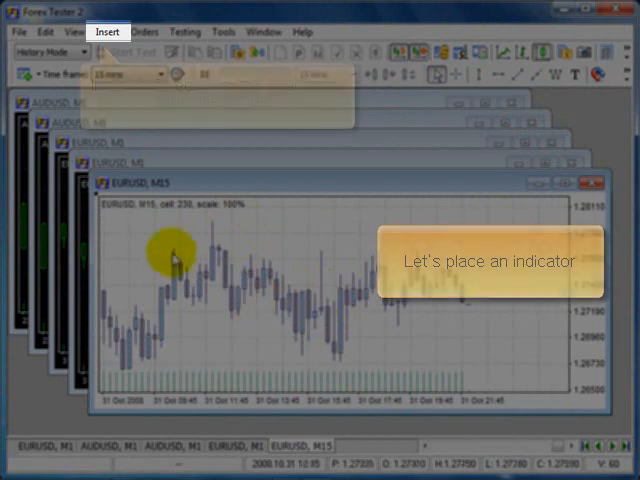
- Add ADX and MACD indicators with default settings beneath the EURUSD M15 chart
click(106, 32)
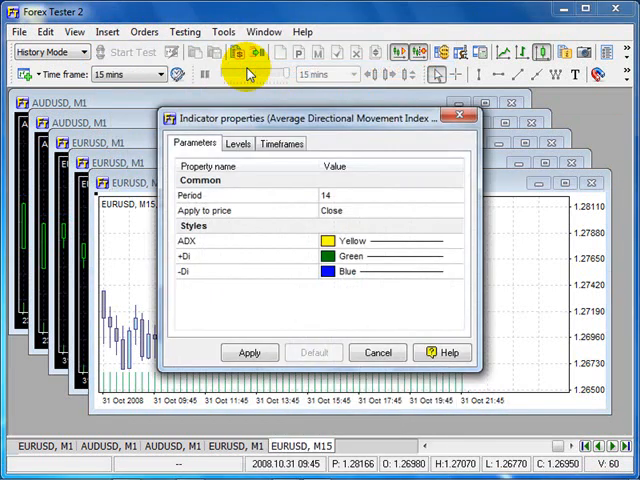
click(248, 352)
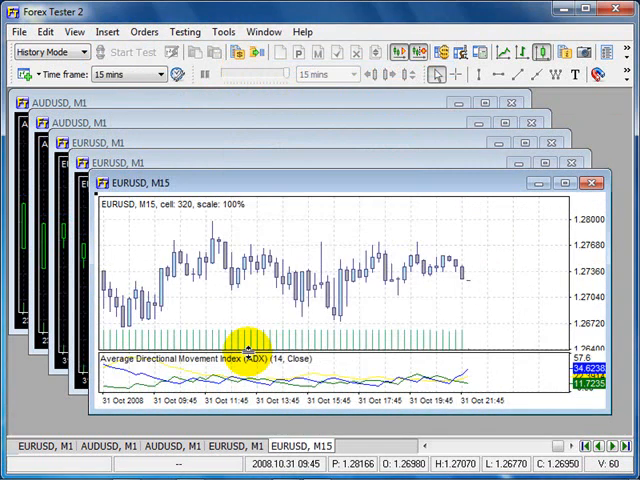
click(108, 32)
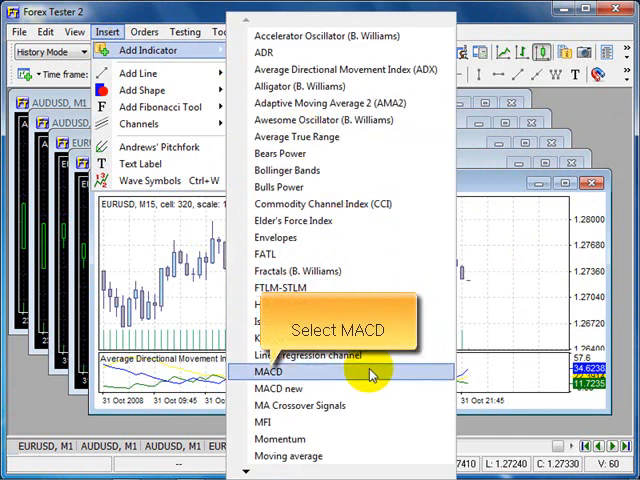
click(260, 372)
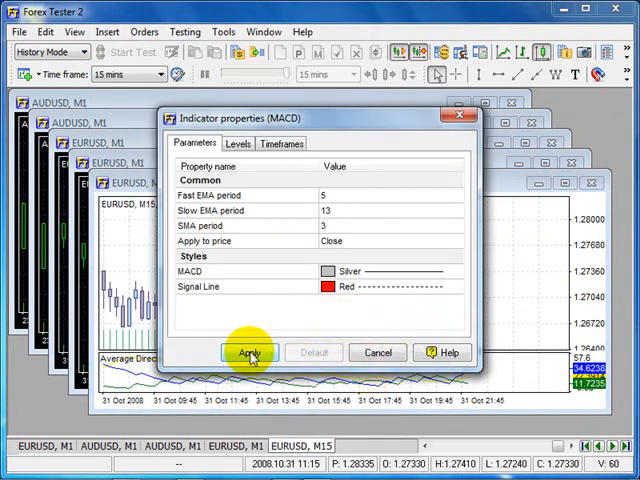
click(250, 352)
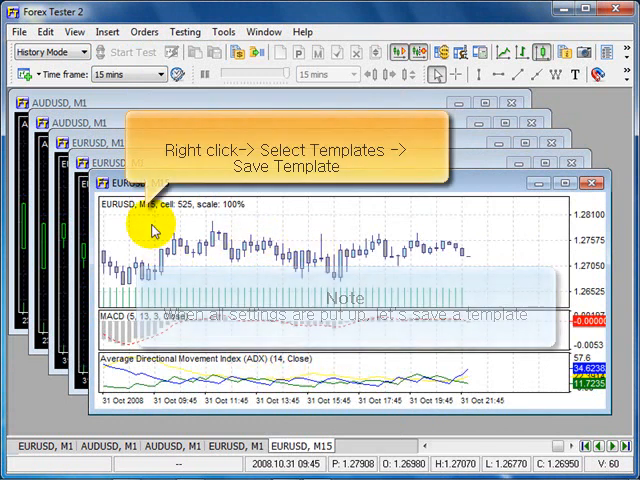
- Save the chart as Template_1 with colour scheme, graphic instruments and indicators all kept
right_click(156, 230)
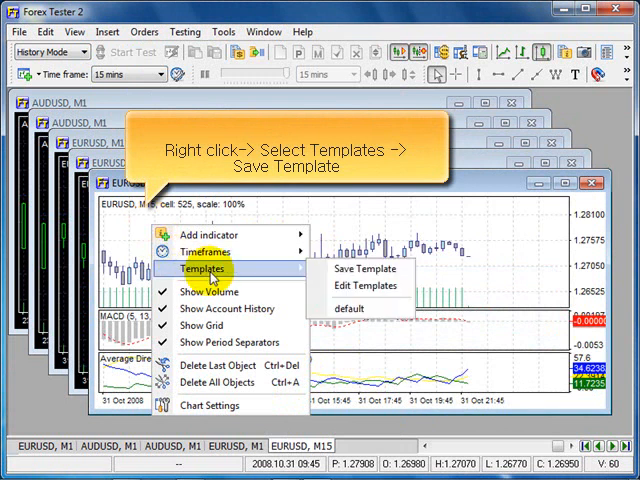
click(368, 268)
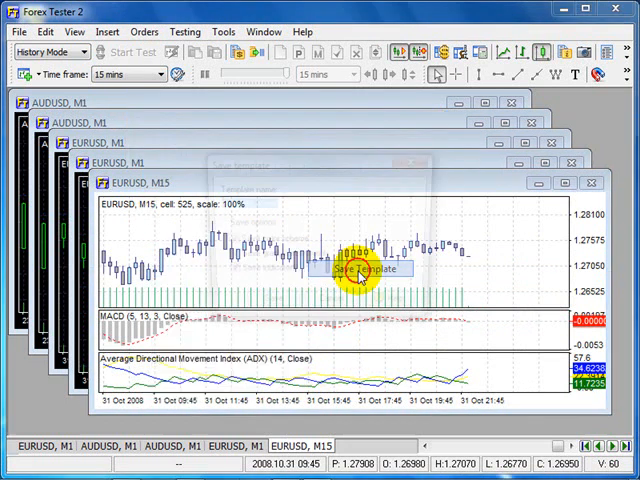
click(360, 270)
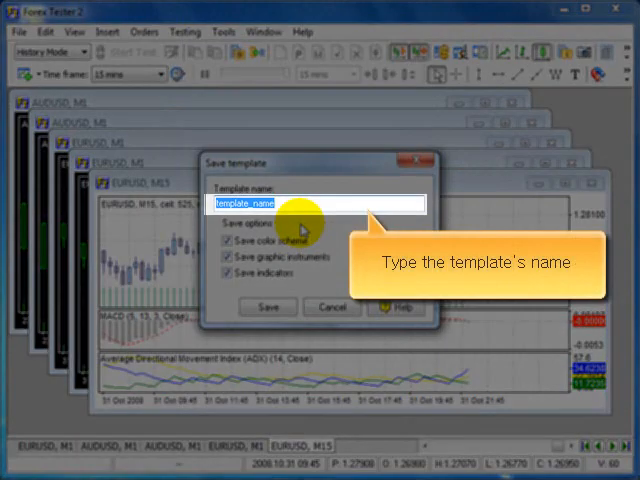
text(Template)
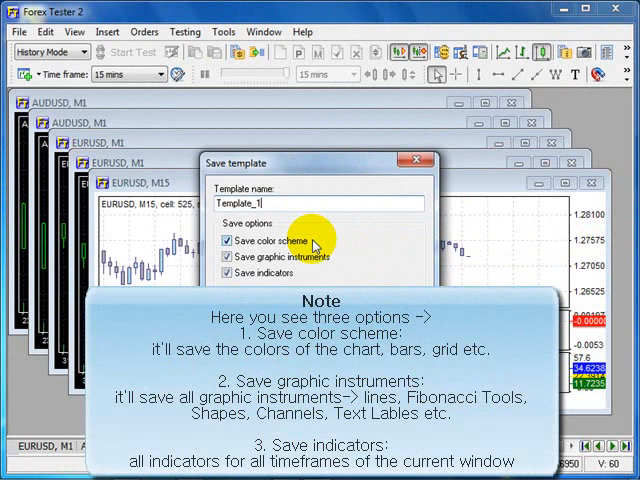
mouse_move(336, 262)
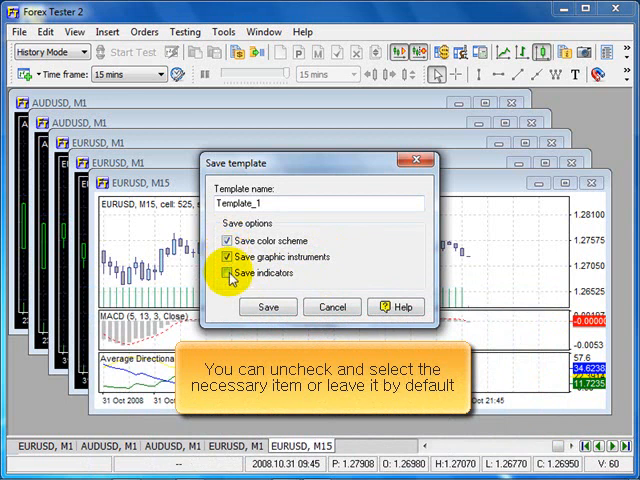
click(224, 272)
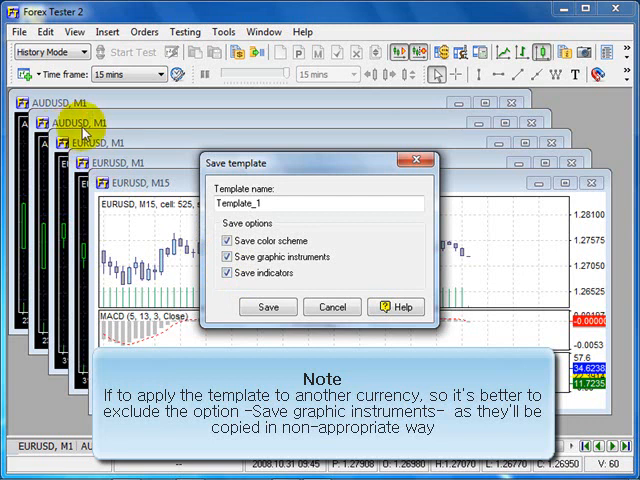
click(228, 256)
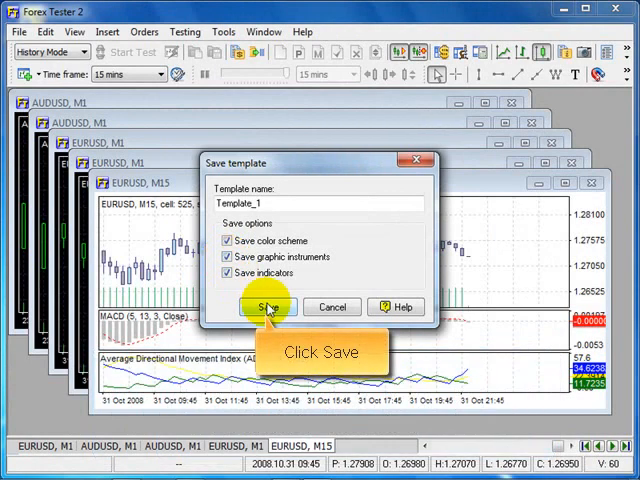
click(268, 306)
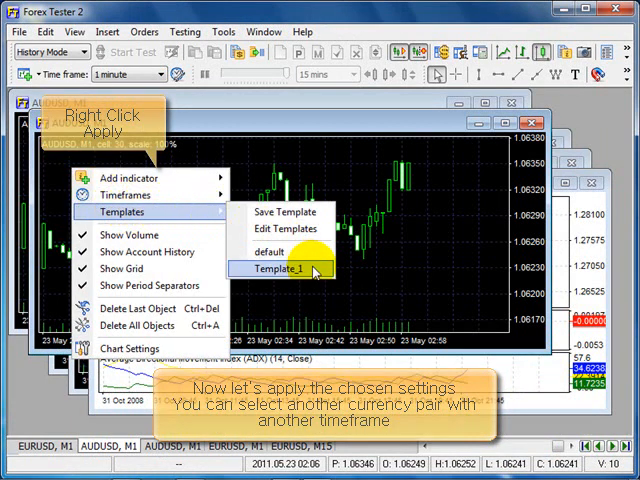
- Apply Template_1 to the AUDUSD chart, giving it 15-minute bars, light colours, ADX and MACD
click(278, 268)
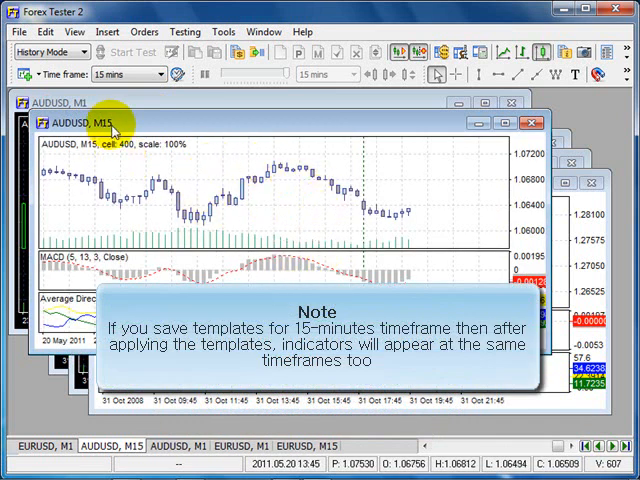
mouse_move(118, 132)
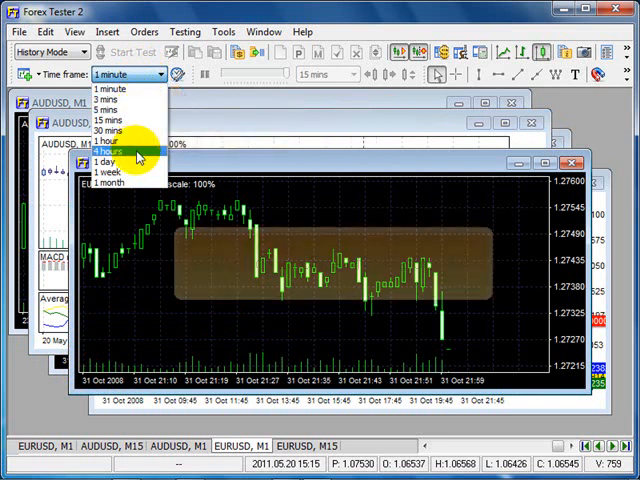
- Switch EURUSD to 4-hour bars and add a 20-period moving average coloured DeepPink
click(104, 152)
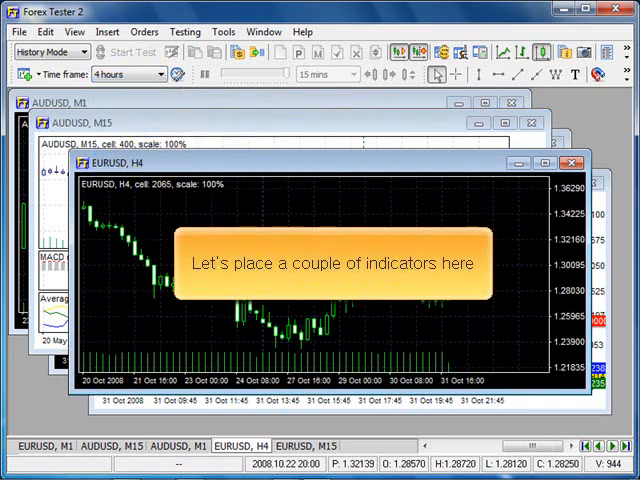
click(106, 32)
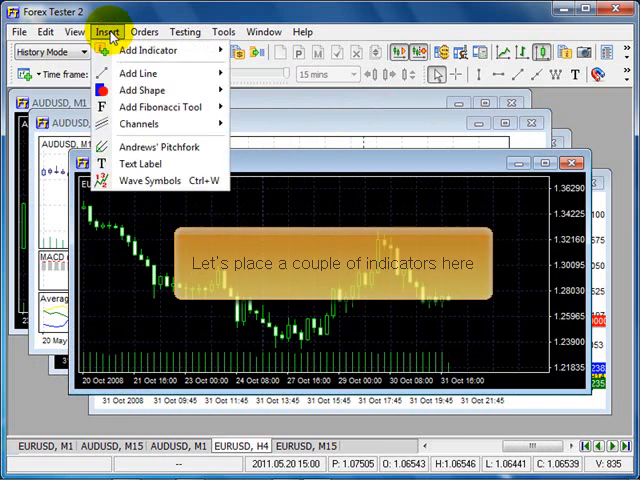
click(148, 50)
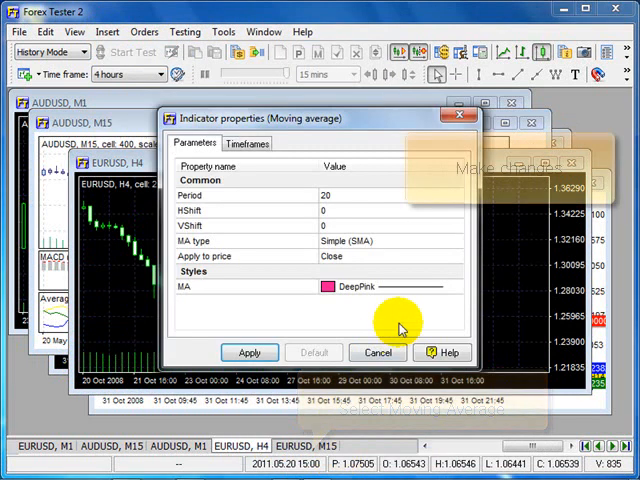
click(328, 288)
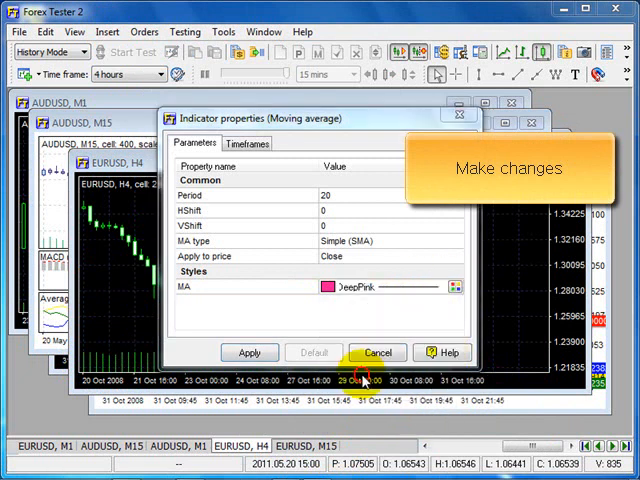
click(248, 352)
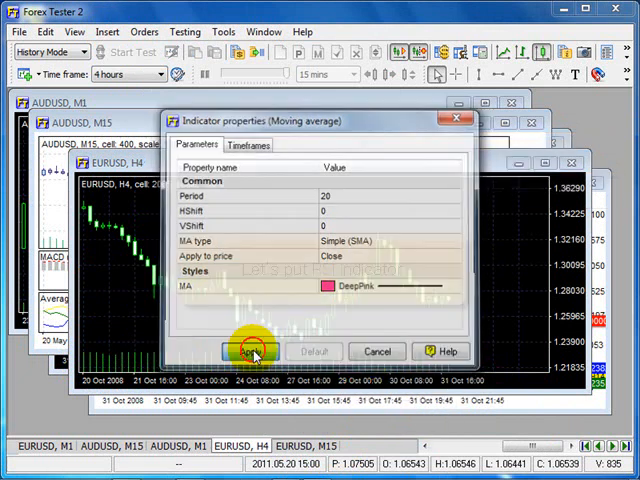
click(248, 352)
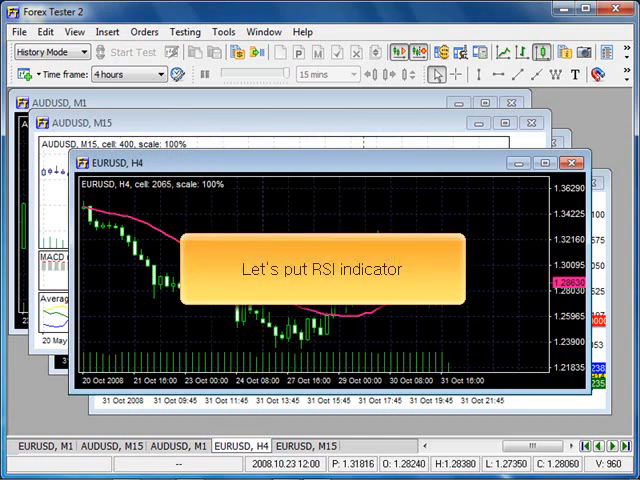
- Add a 14-period RSI panel beneath the H4 chart and bring up the shapes list
click(108, 32)
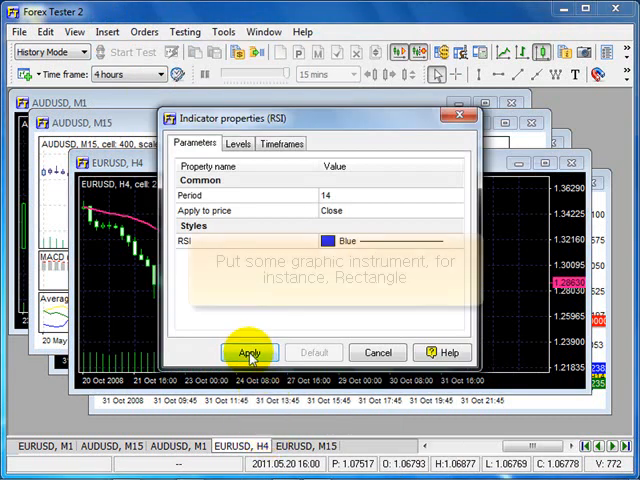
click(248, 352)
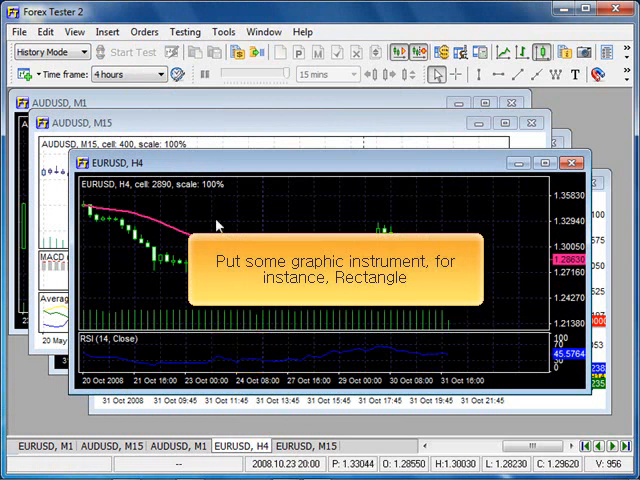
click(106, 32)
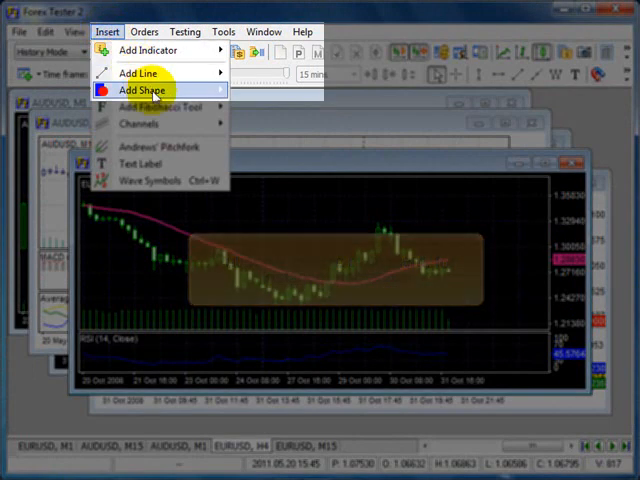
click(144, 90)
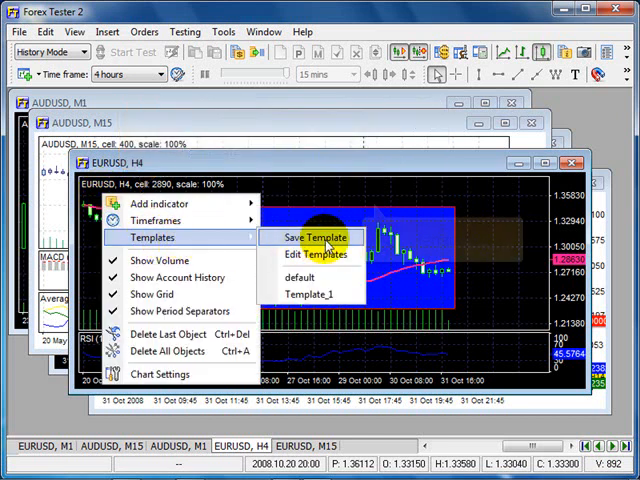
- Save the EURUSD H4 chart as Template_2 with all three options kept
click(312, 238)
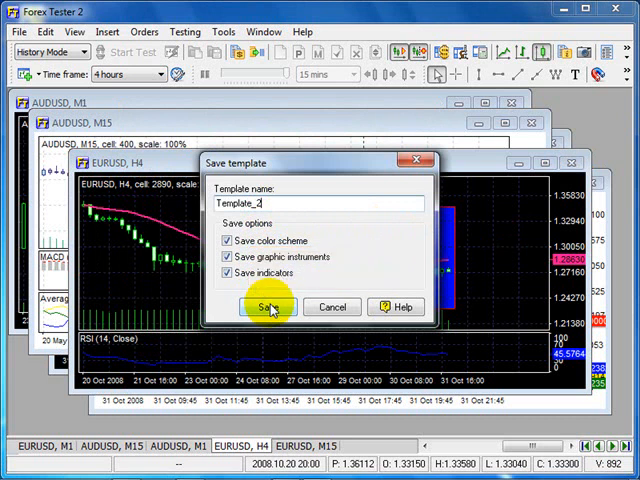
click(266, 308)
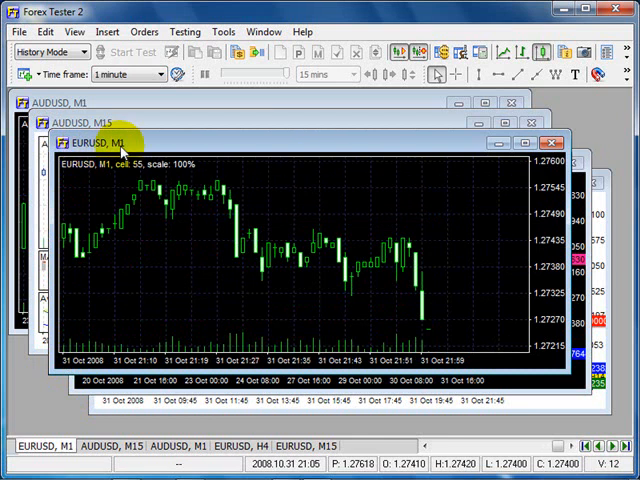
- Apply Template_2 to the EURUSD M1 chart, giving it 4-hour bars, moving average, RSI and rectangle
right_click(120, 210)
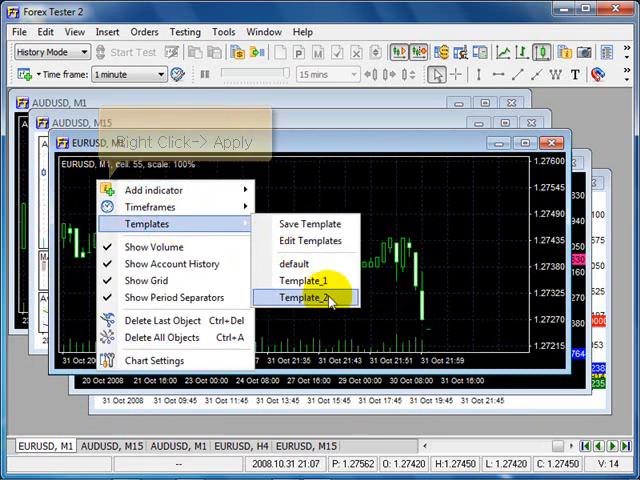
click(304, 298)
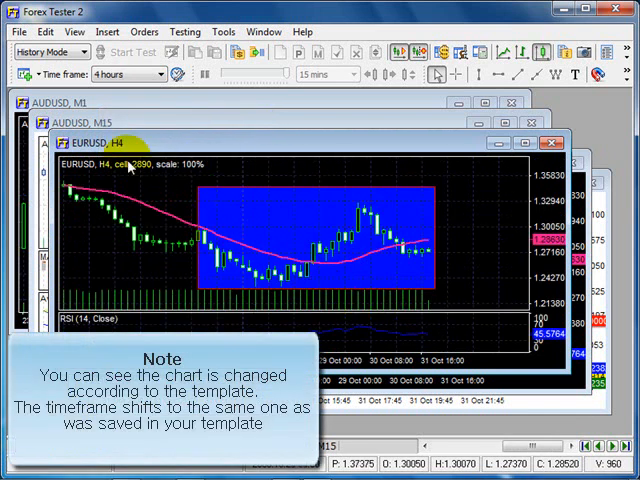
mouse_move(144, 192)
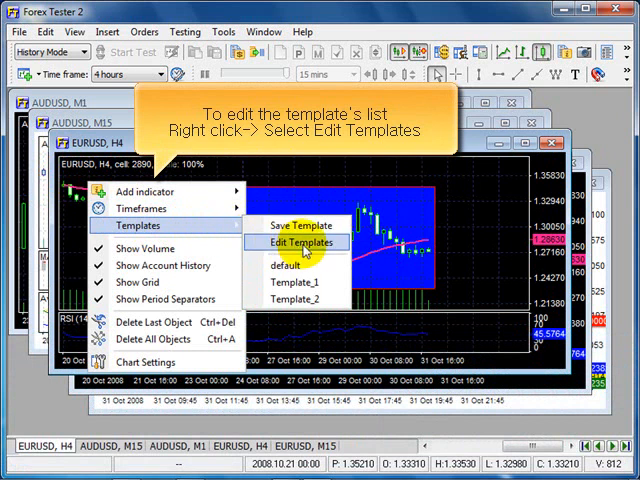
click(300, 242)
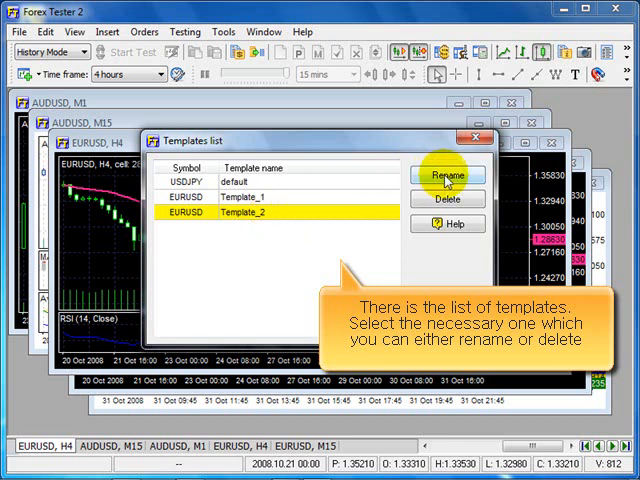
click(448, 176)
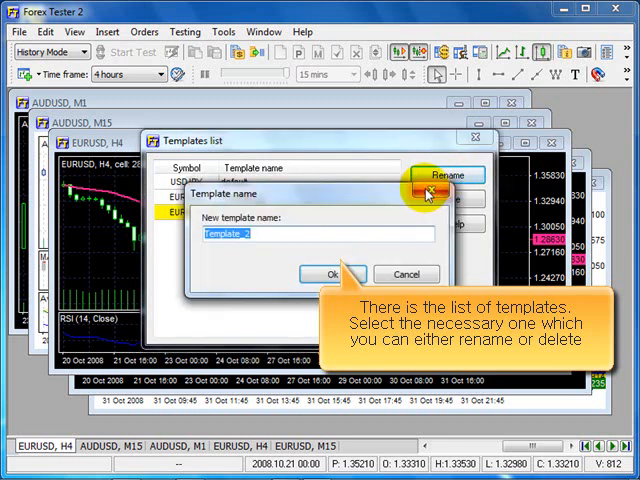
click(448, 200)
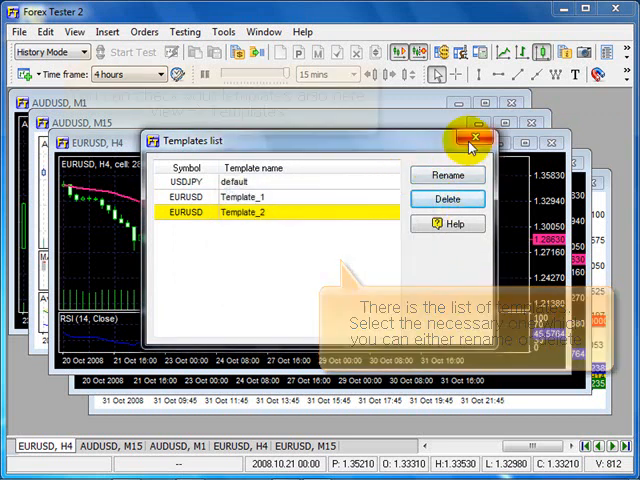
click(470, 138)
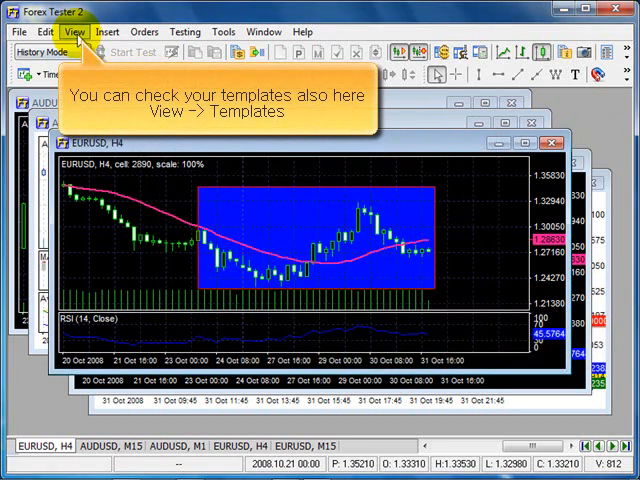
- Check the Templates entry under the View menu listing default, Template_1 and Template_2
click(66, 32)
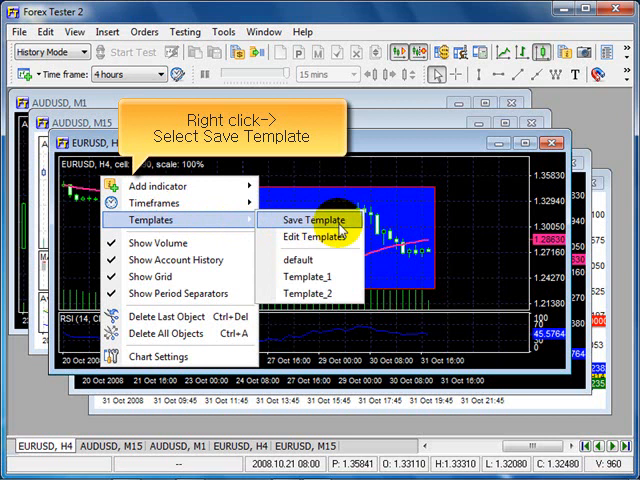
- Save the EURUSD H4 chart as Template_3 keeping only the colour scheme
click(320, 220)
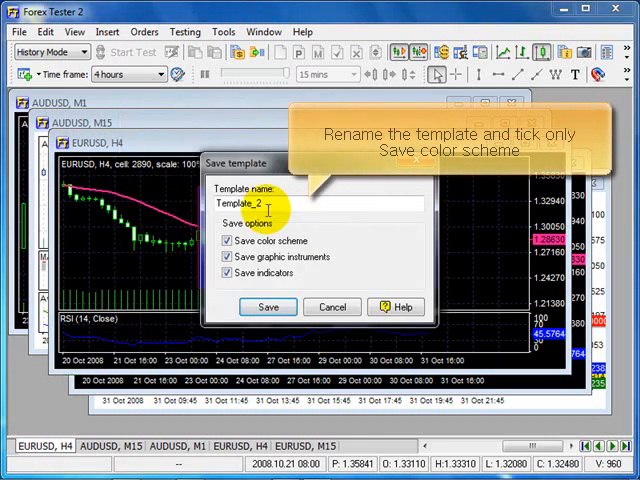
text(Template_3)
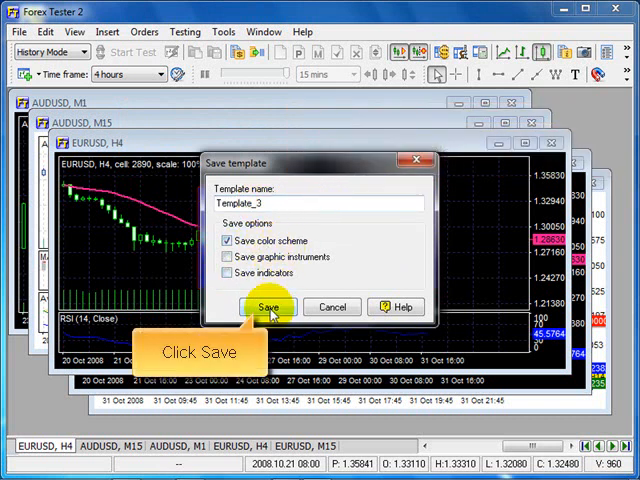
click(268, 308)
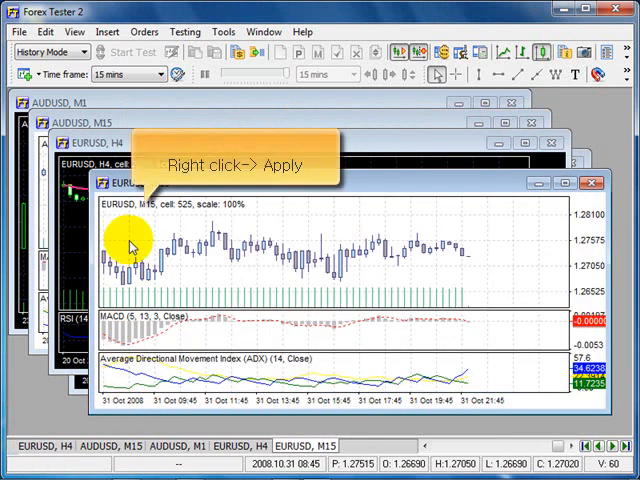
- Bring up the EURUSD H4 chart's Templates menu, now listing Template_3 with the others
right_click(130, 244)
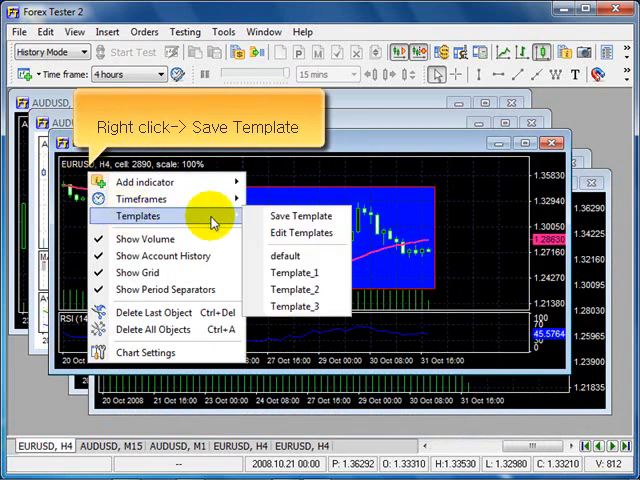
- Save the chart as Template_4 with only indicators, colour scheme and graphic instruments unticked
click(302, 216)
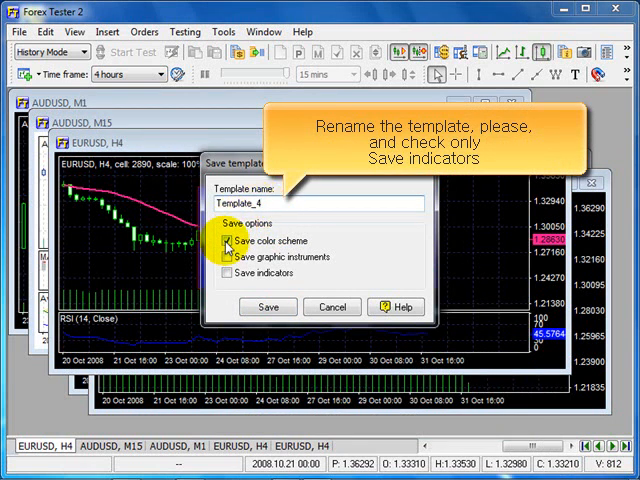
click(228, 272)
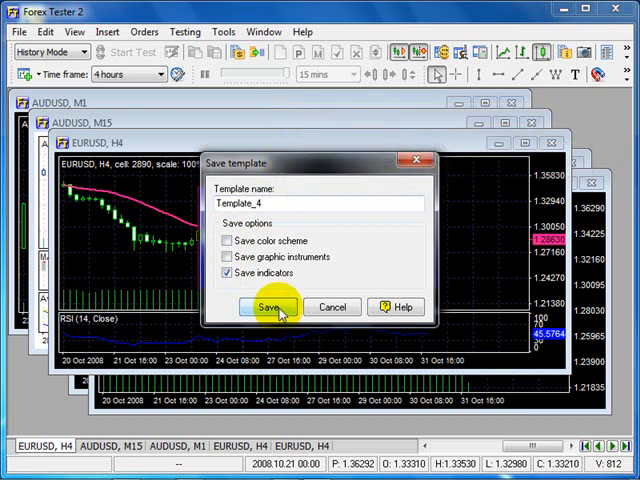
click(266, 308)
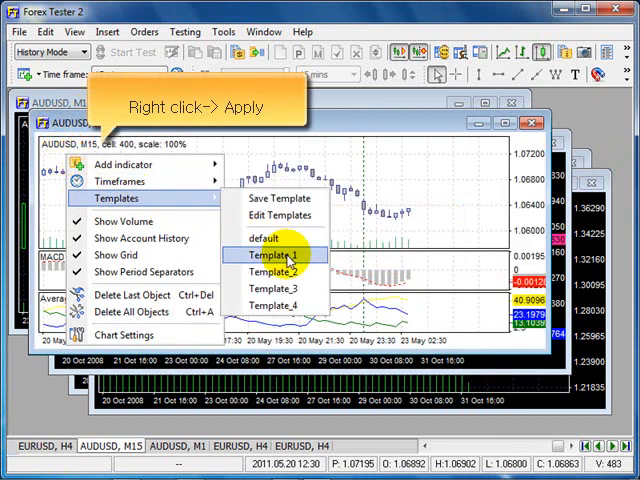
- Apply a saved template so the AUDUSD M15 chart shows the pink moving average
click(280, 256)
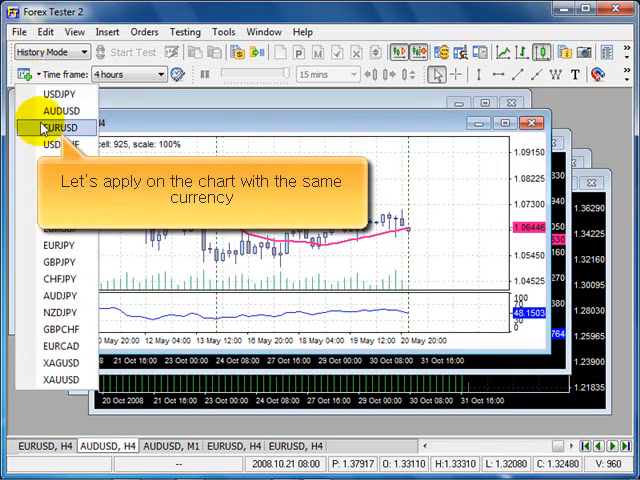
- Apply Template_4 to another EURUSD chart and view it at the 30-minute timeframe
click(58, 128)
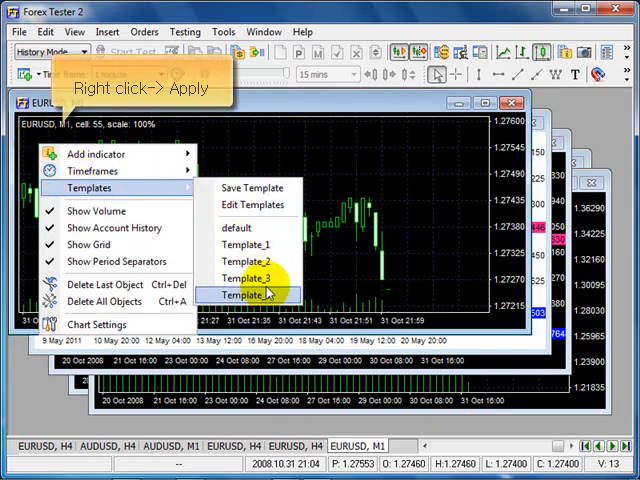
click(256, 294)
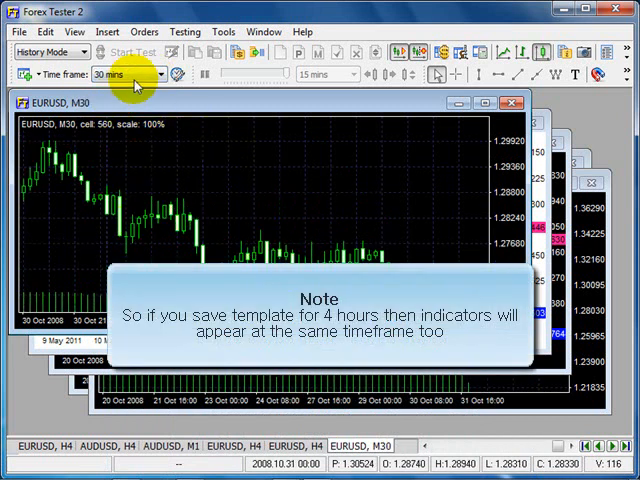
click(124, 74)
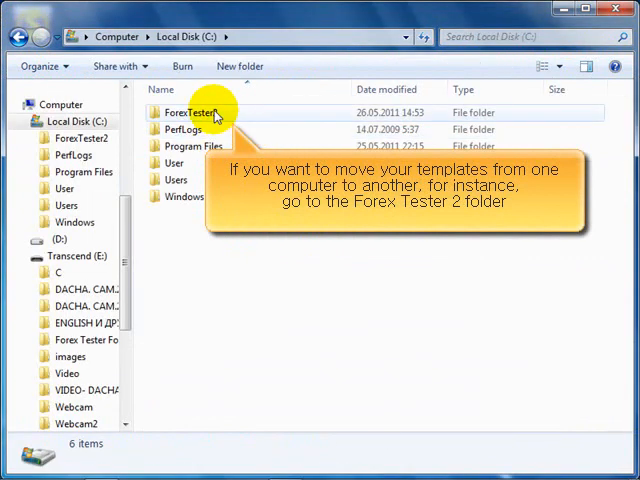
- Browse C:\ForexTester2\Templates showing default and Template_1–4 .tem files, then close Explorer
double_click(184, 112)
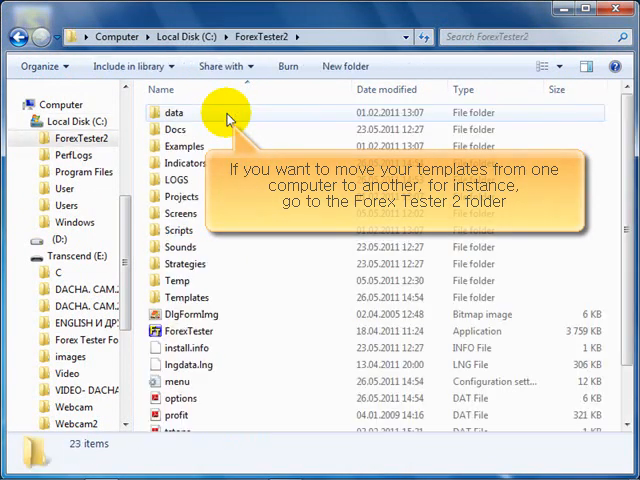
mouse_move(218, 304)
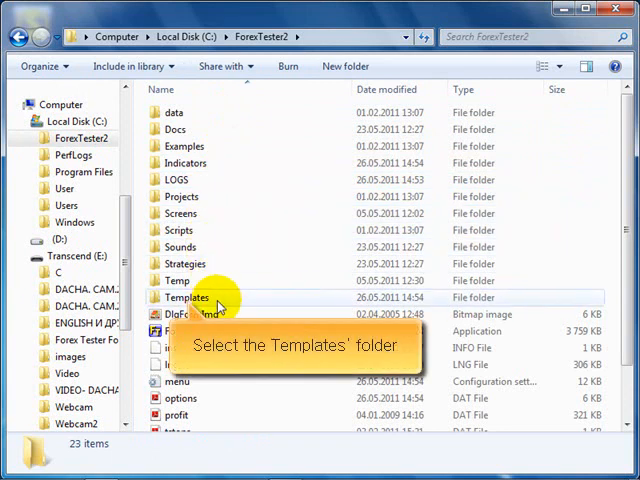
double_click(188, 296)
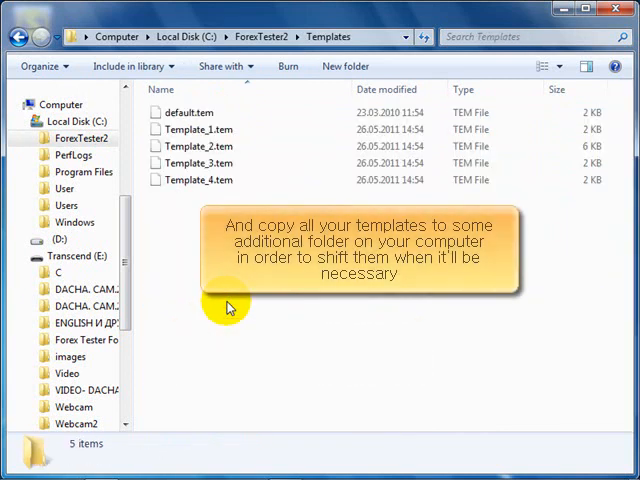
click(200, 164)
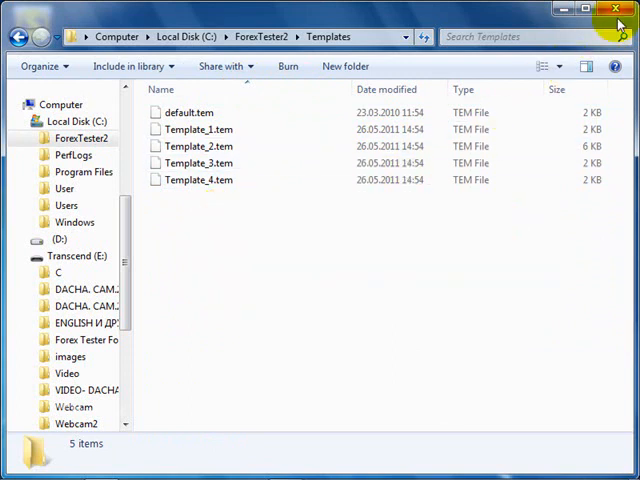
click(616, 8)
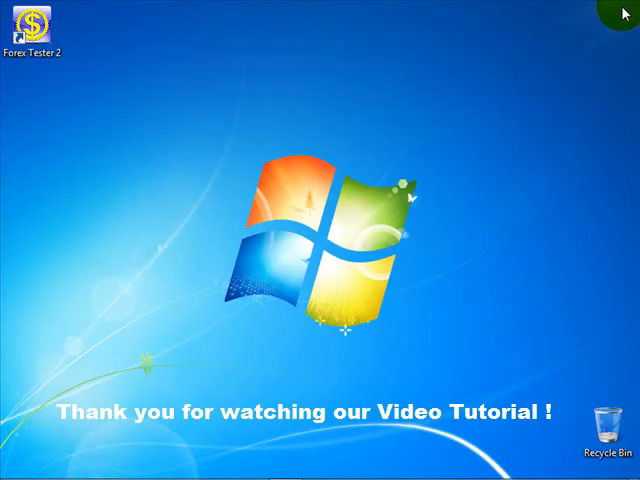